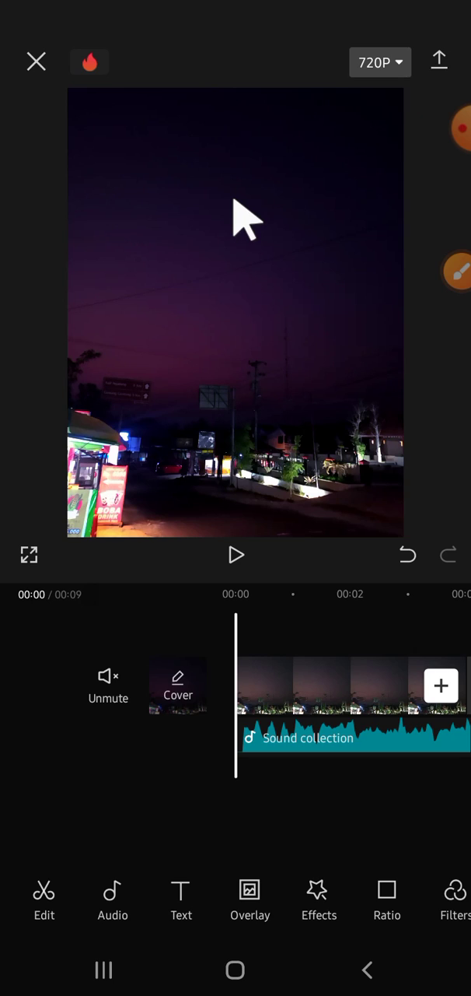
{"action": "mouse_move", "coordinate": [249, 521]}
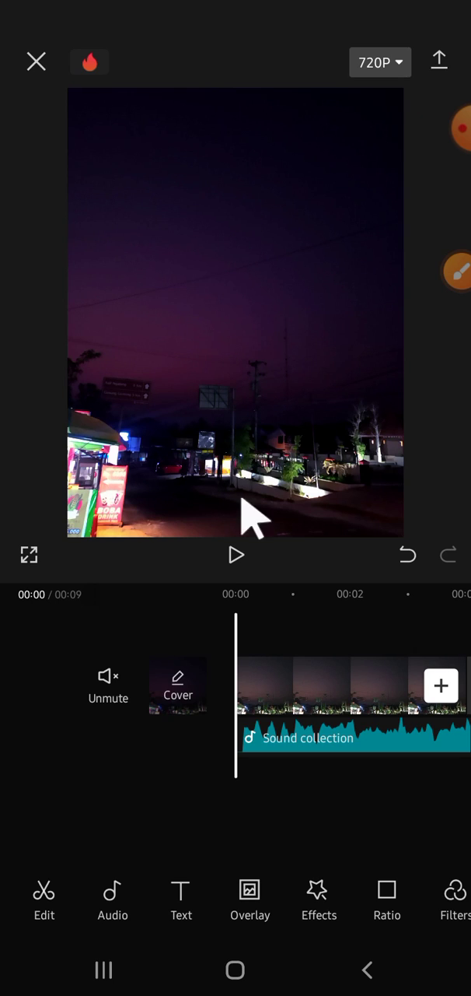
{"action": "mouse_move", "coordinate": [338, 751]}
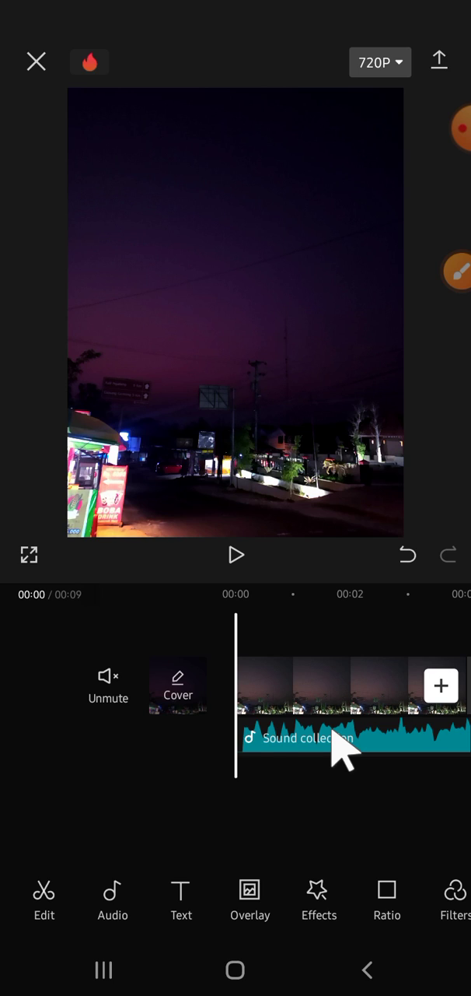
- Select the song clip beneath the night street video and scroll the toolbar to reveal Speed
{"action": "left_click", "coordinate": [354, 737]}
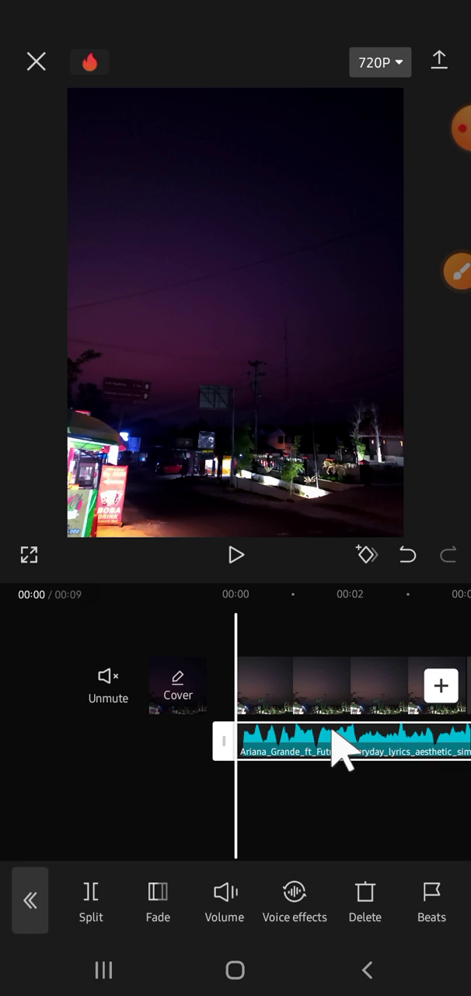
{"action": "scroll", "scroll_direction": "left", "scroll_amount": 3}
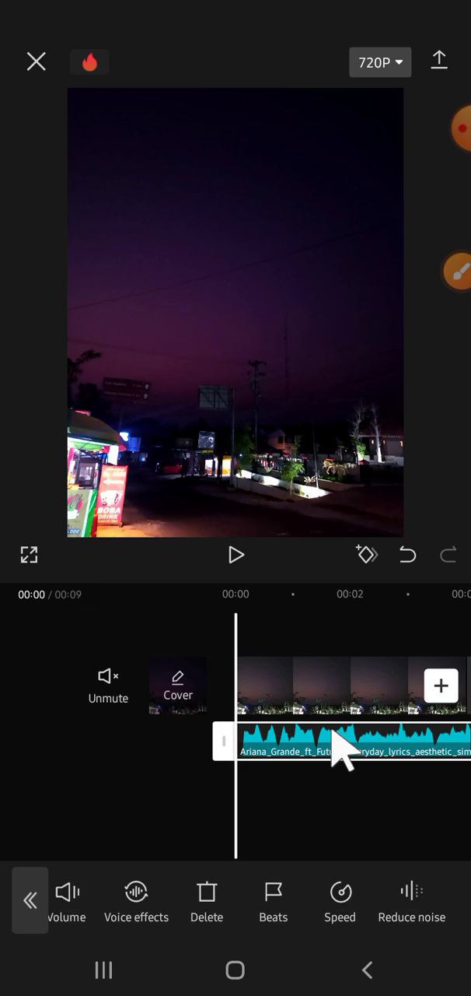
{"action": "scroll", "scroll_direction": "left", "scroll_amount": 3}
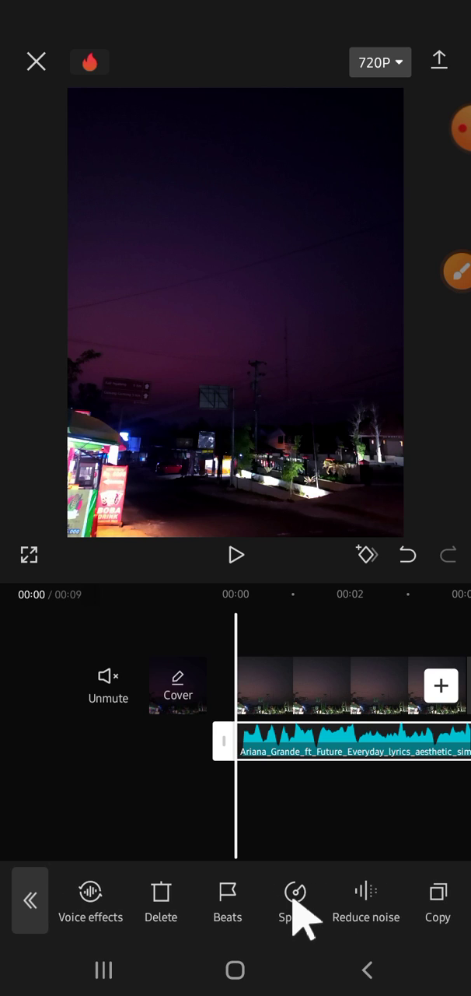
- Set the song's playback speed to 2.0x and apply it
{"action": "left_click", "coordinate": [294, 903]}
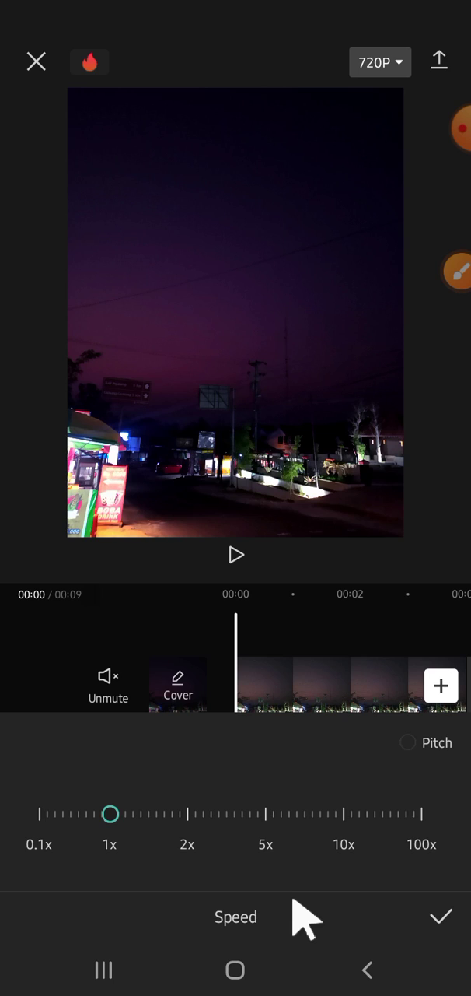
{"action": "left_click_drag", "start_coordinate": [110, 814], "coordinate": [171, 813]}
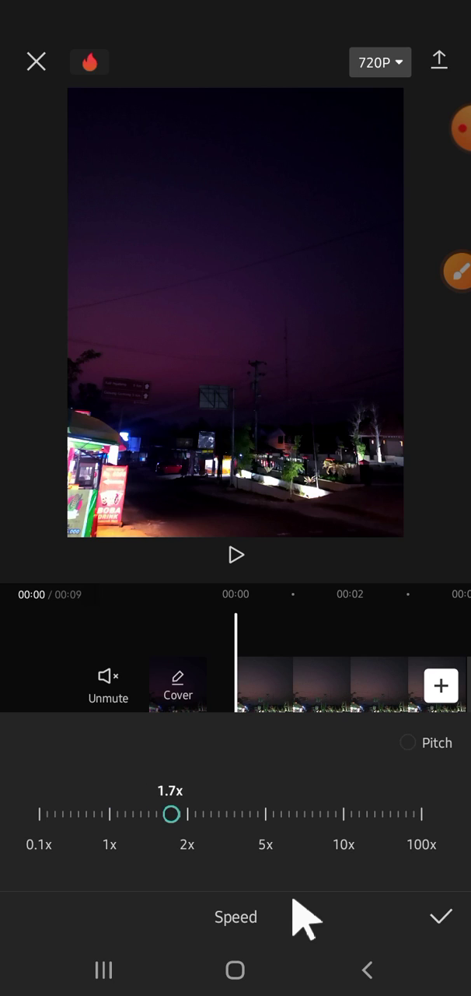
{"action": "left_click_drag", "start_coordinate": [172, 813], "coordinate": [191, 814]}
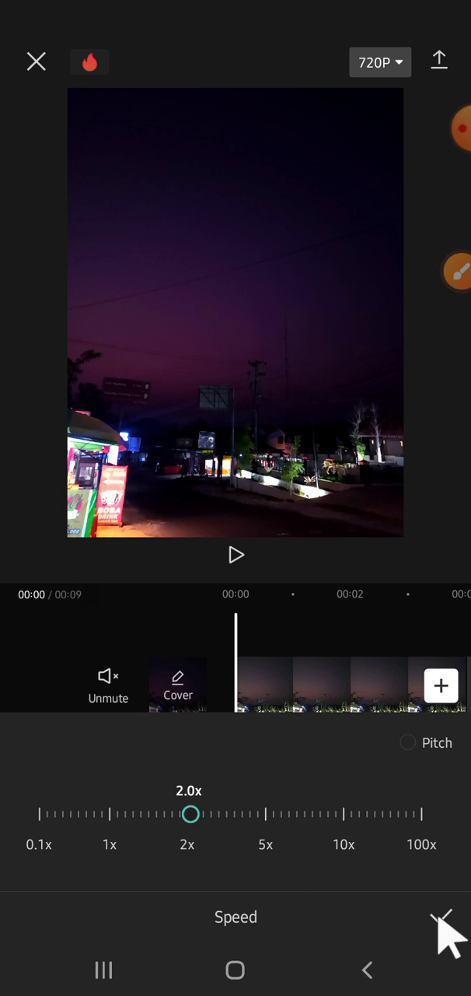
{"action": "left_click", "coordinate": [443, 926]}
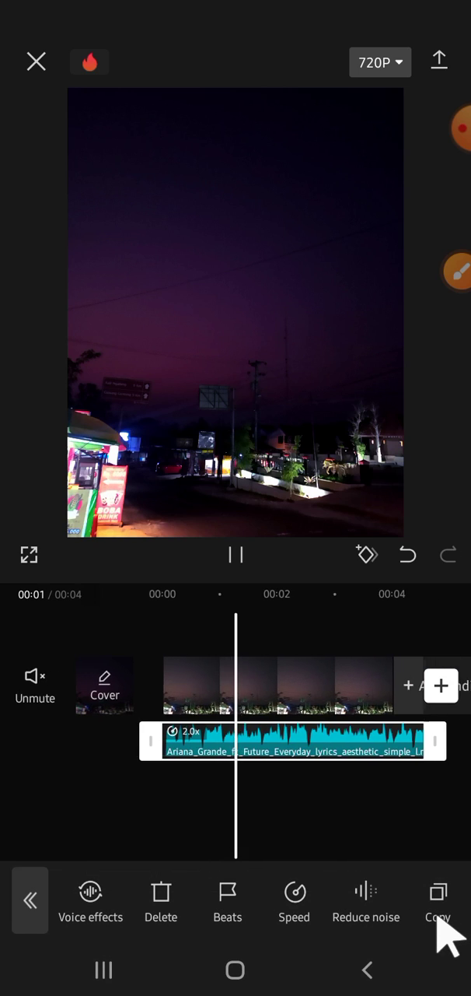